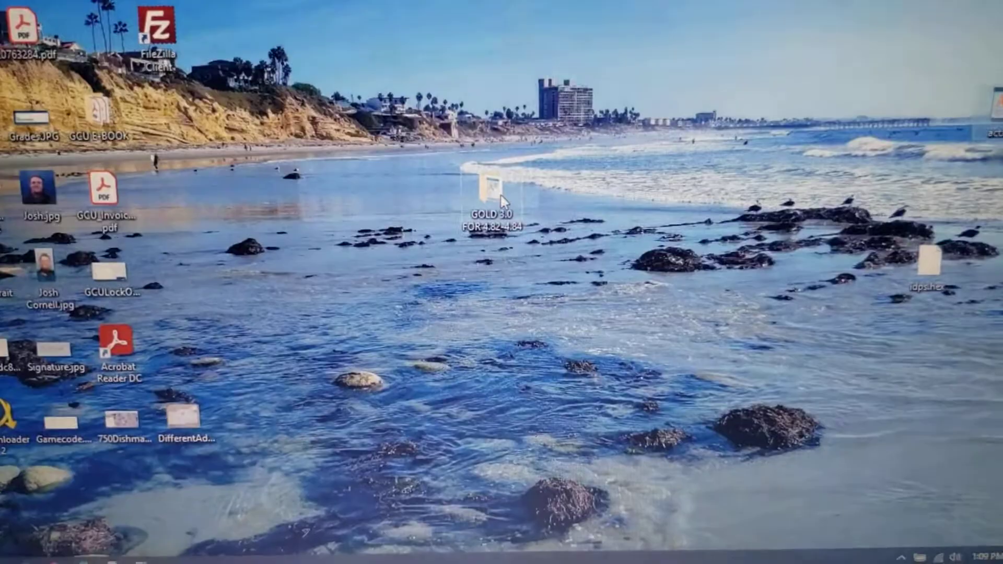
mouse_move(496, 186)
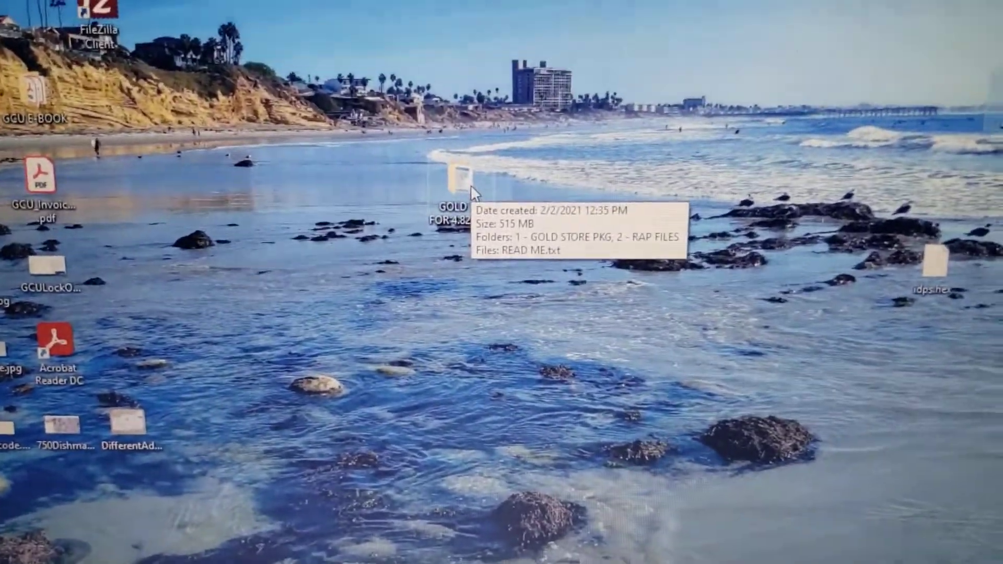
mouse_move(326, 187)
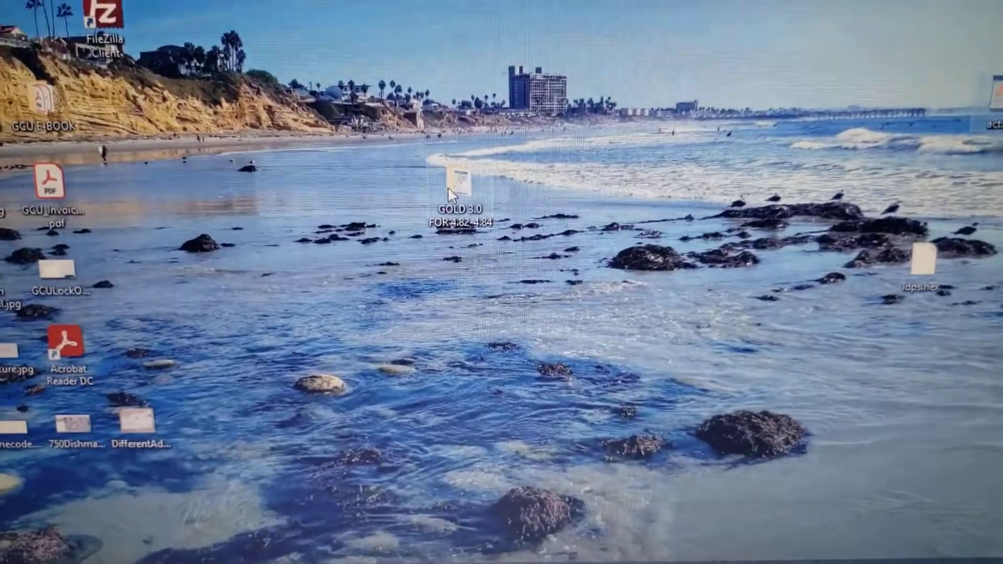
Step: Navigate from the desktop into GOLD 3.0 FOR 4.82-4.84 and its 2 - RAP FILES subfolder
double_click(452, 178)
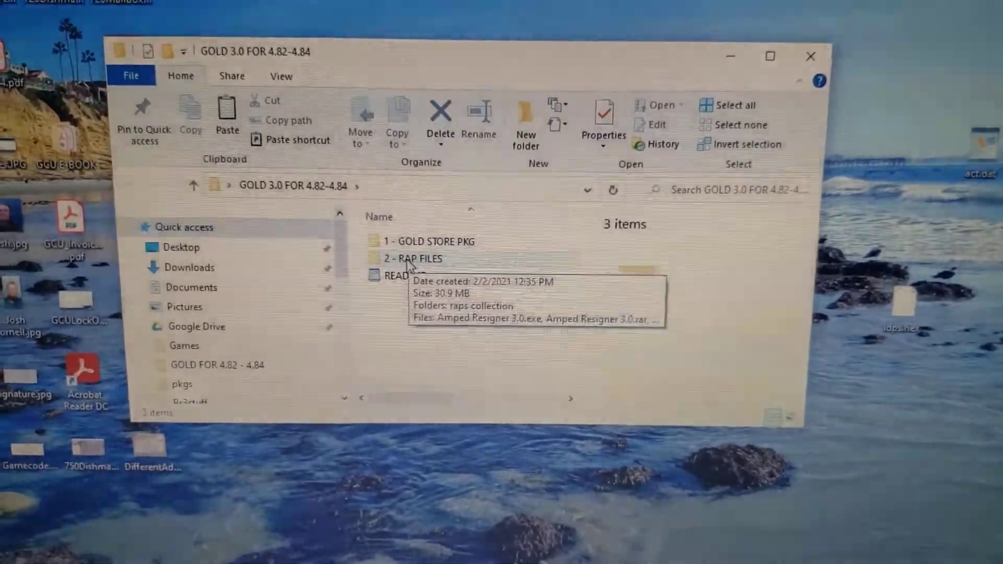
double_click(412, 258)
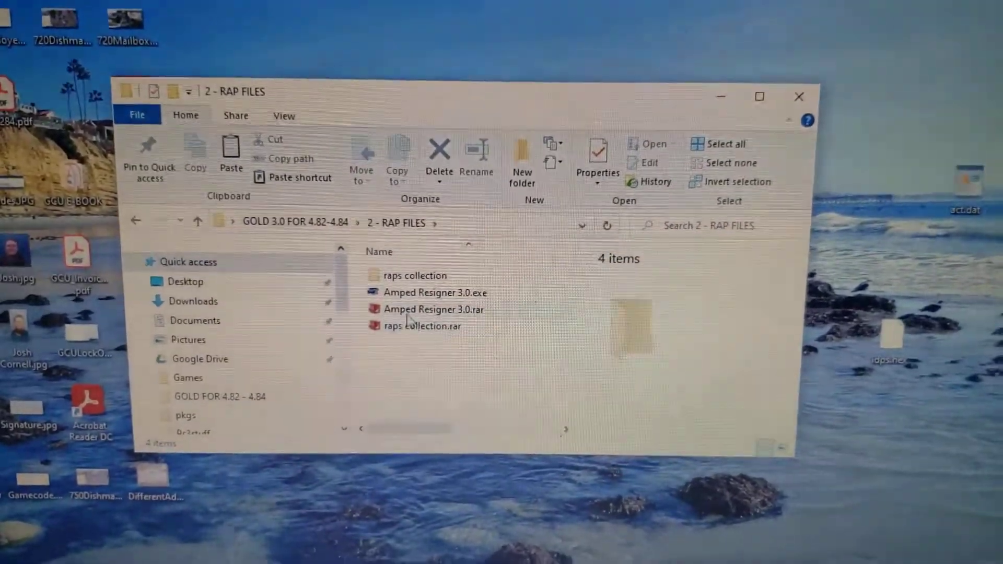
click(424, 326)
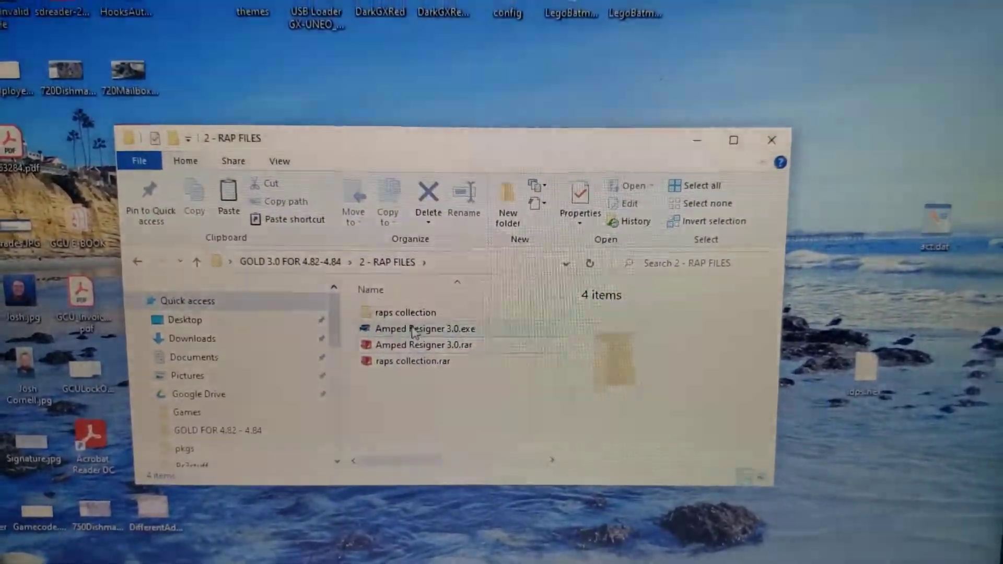
mouse_move(422, 330)
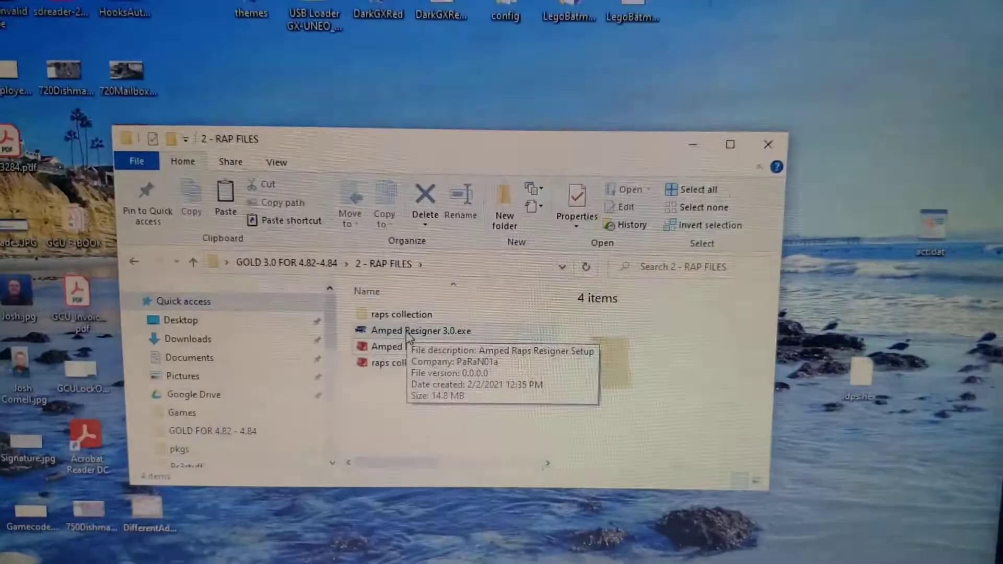
double_click(420, 331)
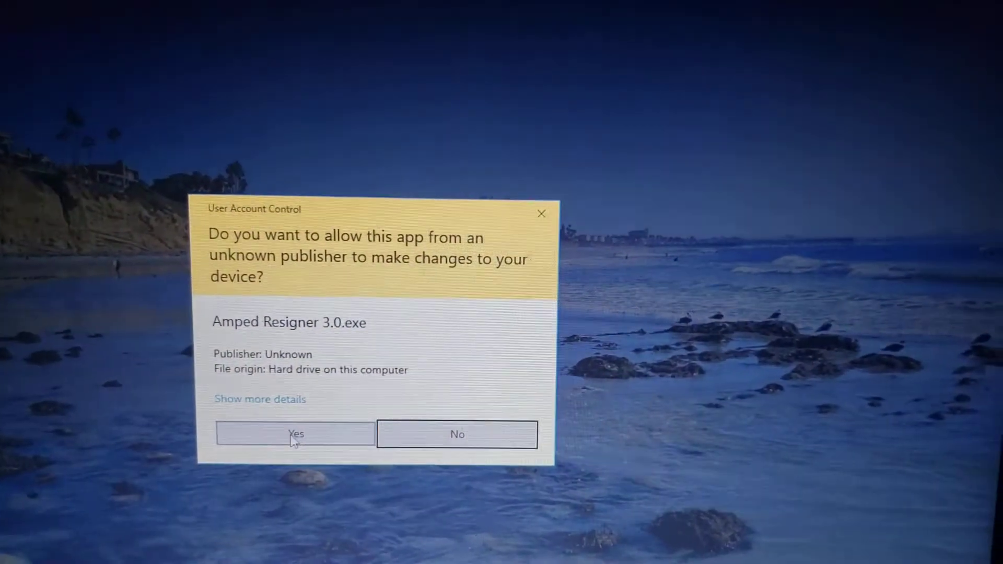
click(295, 433)
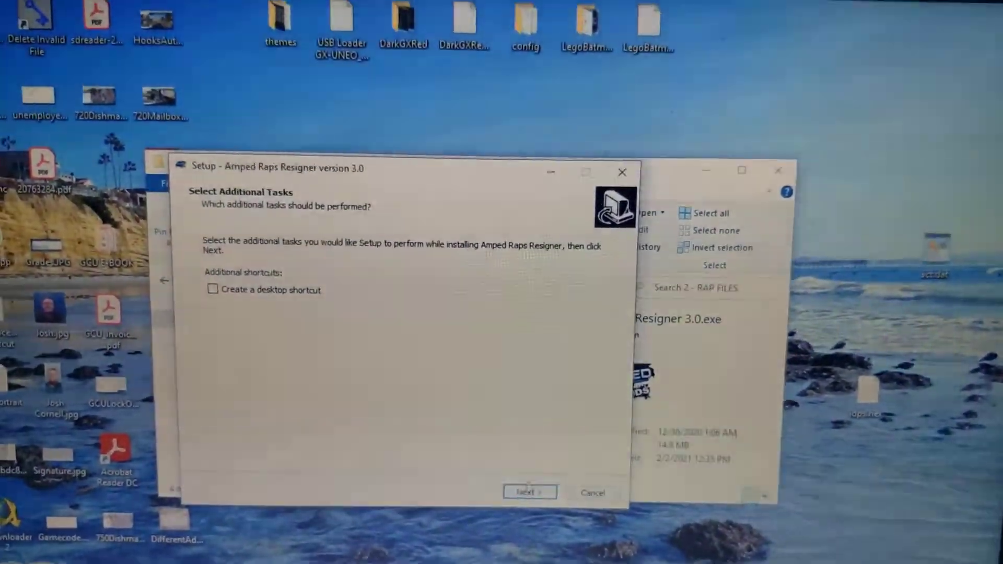
click(529, 492)
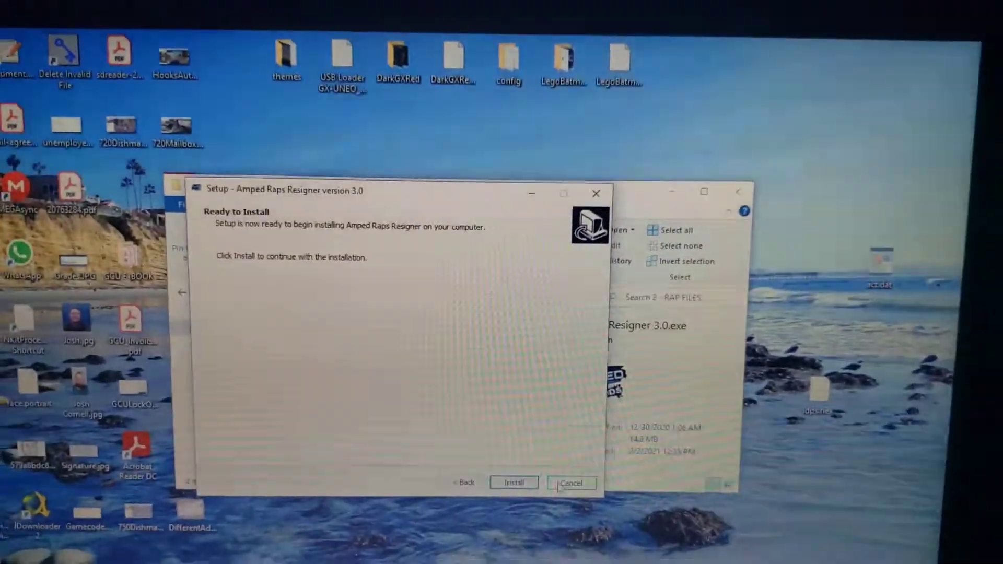
click(569, 482)
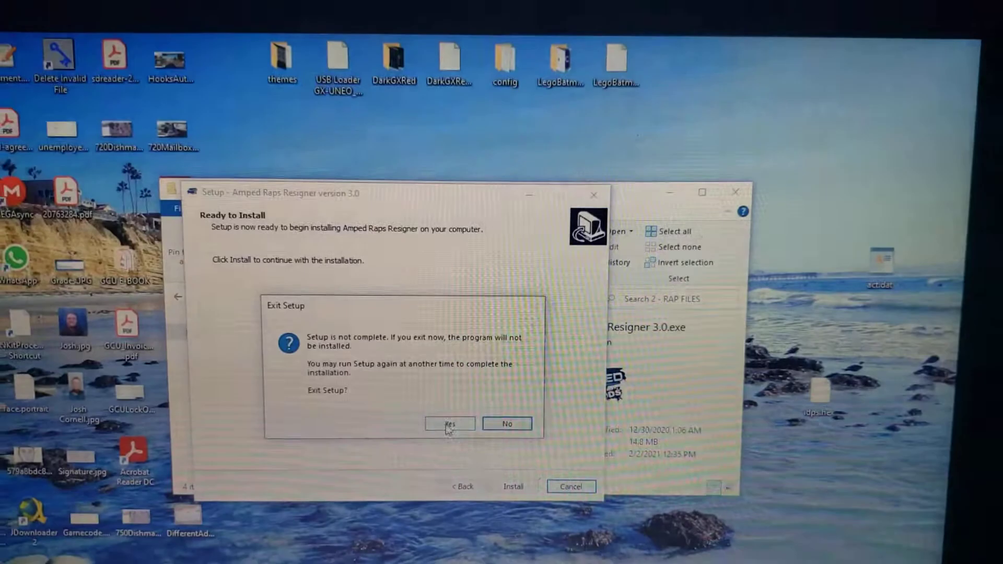
click(449, 423)
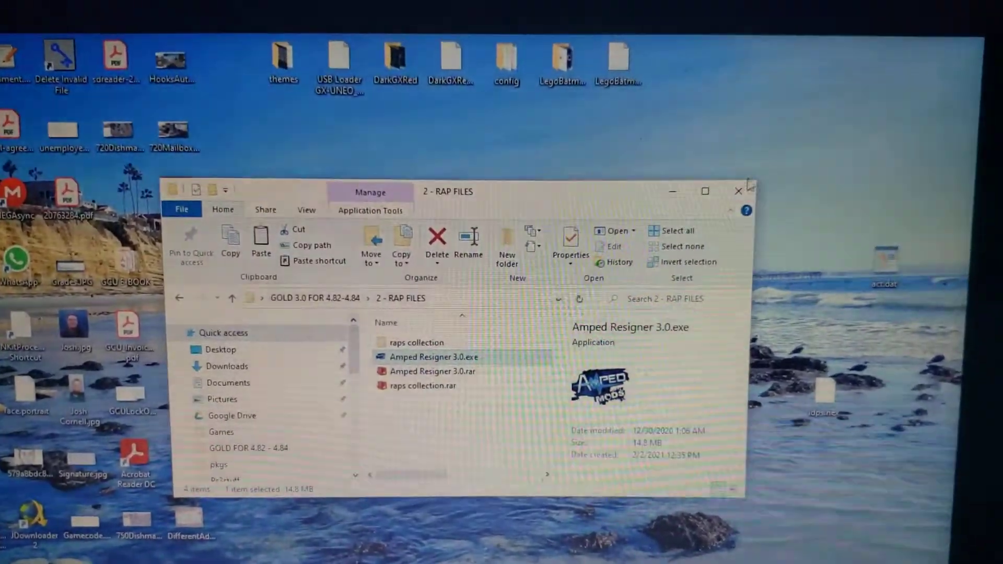
click(738, 191)
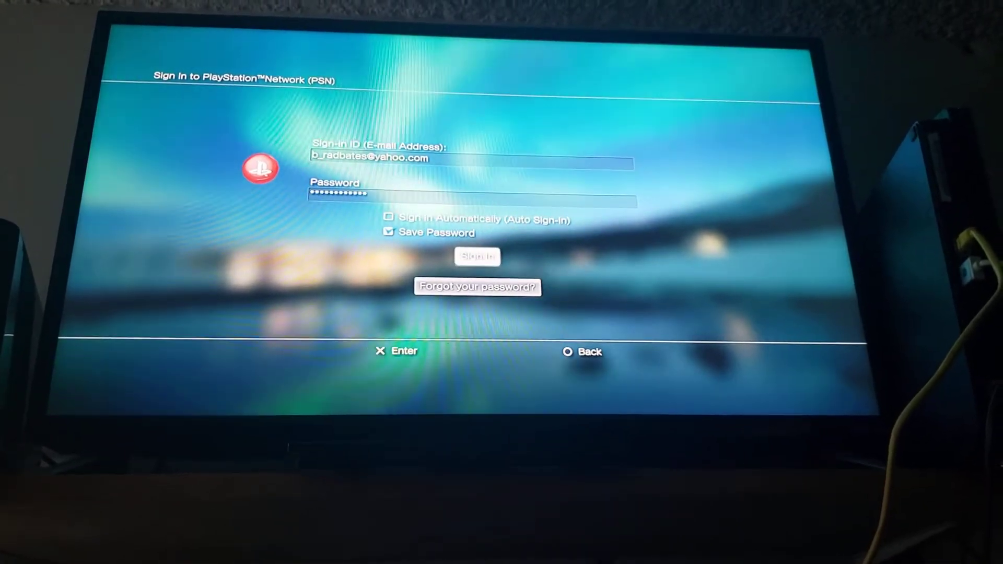
Step: Sign in to PlayStation Network using the saved ID and password
click(476, 257)
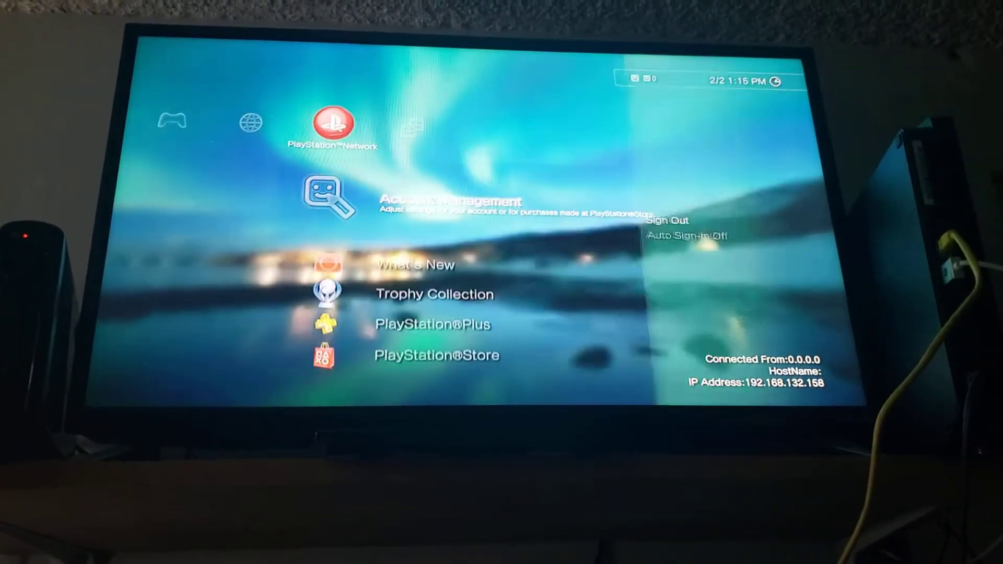
Step: Sign out of PlayStation Network from Account Management
click(668, 220)
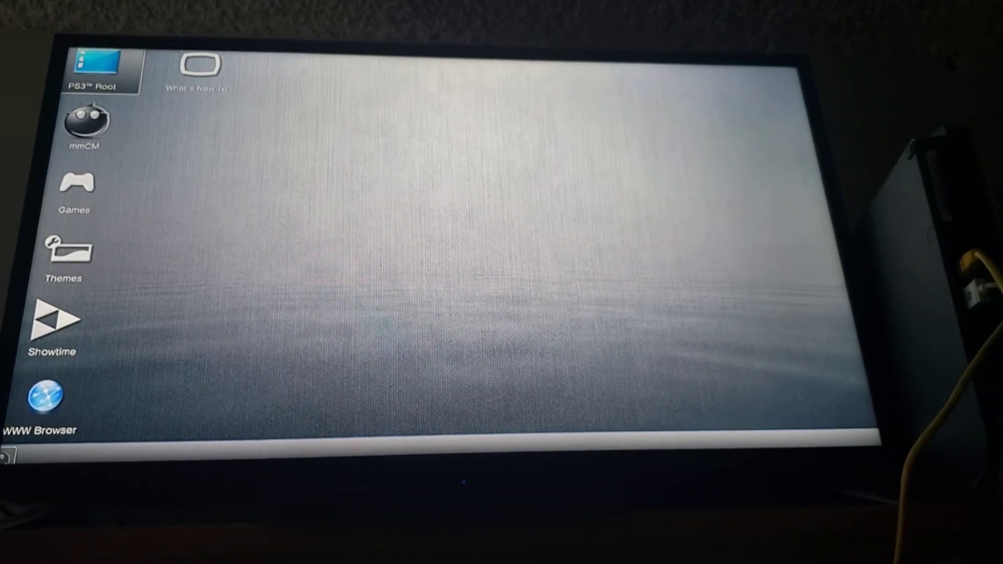
Step: Browse /dev_hdd0/home into profile 00000010 and its exdata folder holding act.dat and rif files
click(102, 70)
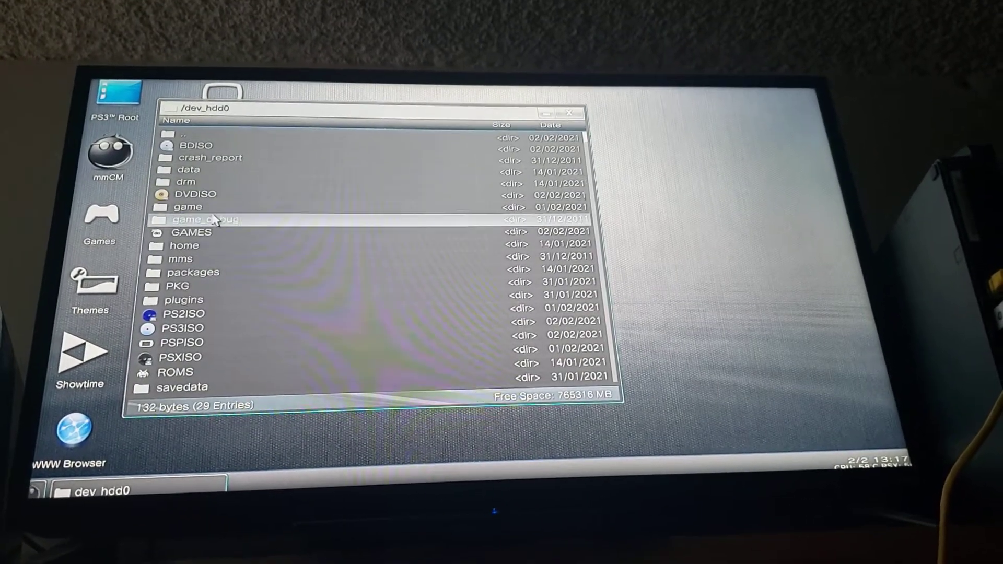
double_click(184, 246)
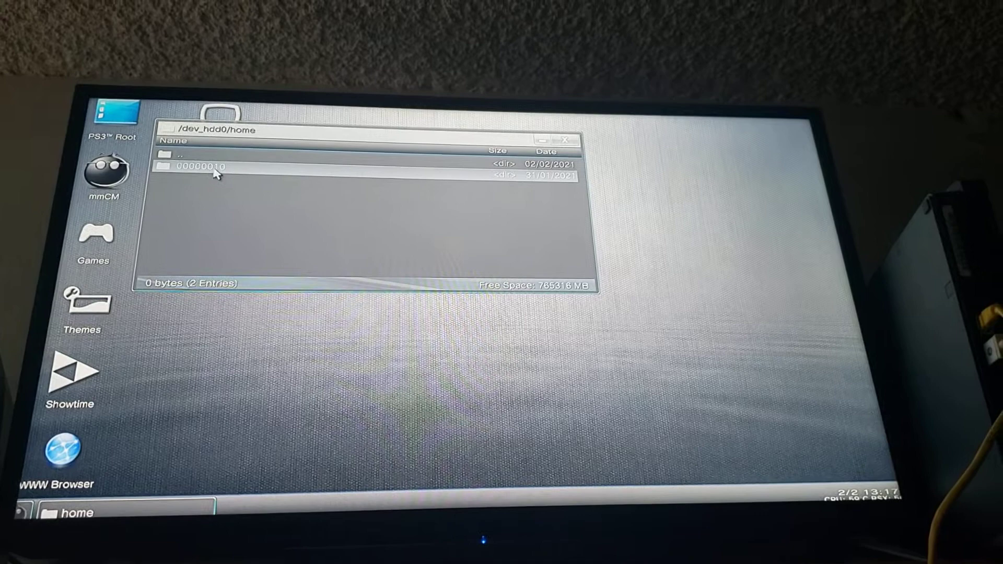
double_click(204, 166)
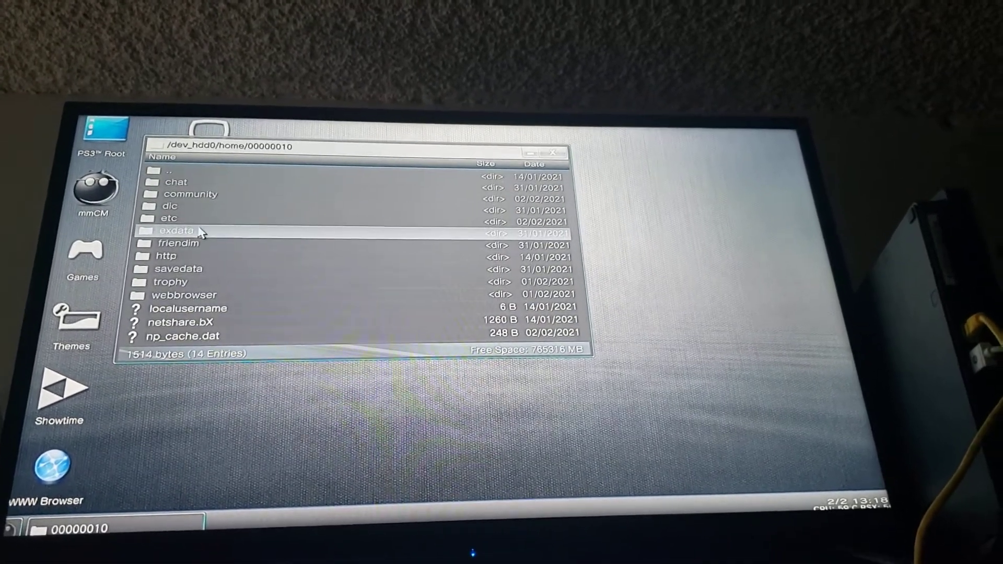
double_click(178, 230)
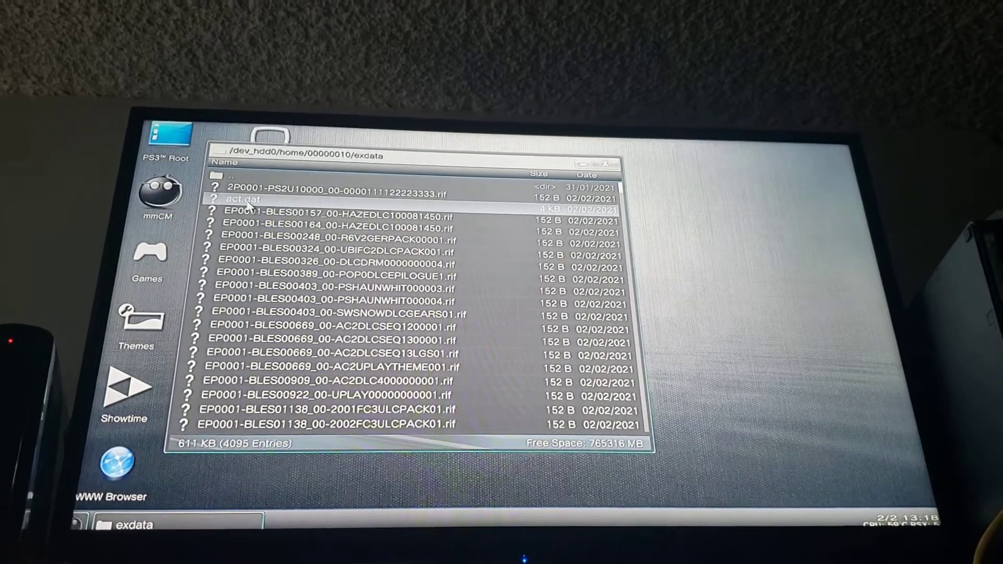
right_click(241, 199)
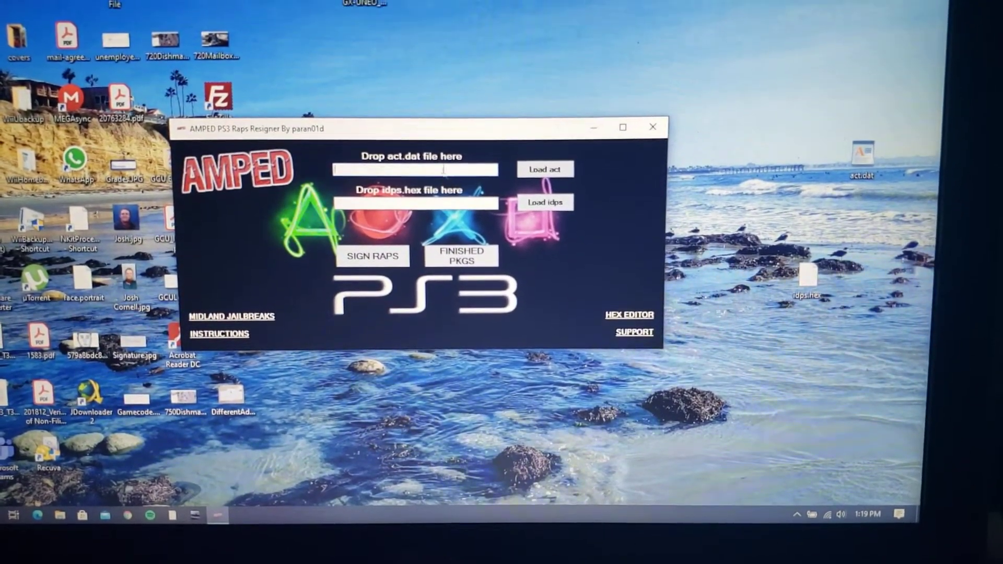
Step: Launch AMPED PS3 Raps Resigner with act.dat and idps.hex ready on the desktop
click(544, 170)
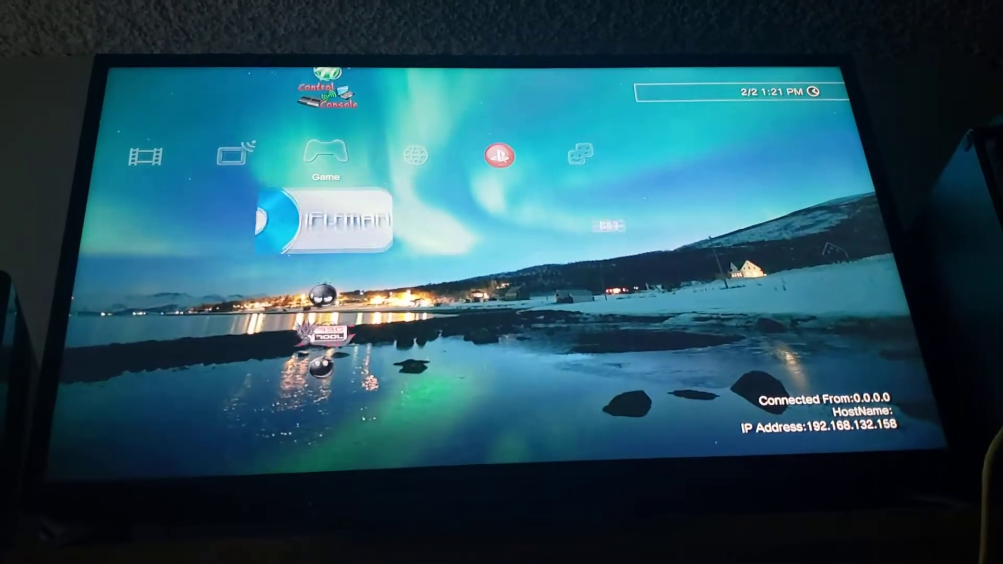
Step: Scroll through the Homebrew Games list under the XMB Game column
scroll(down, 3)
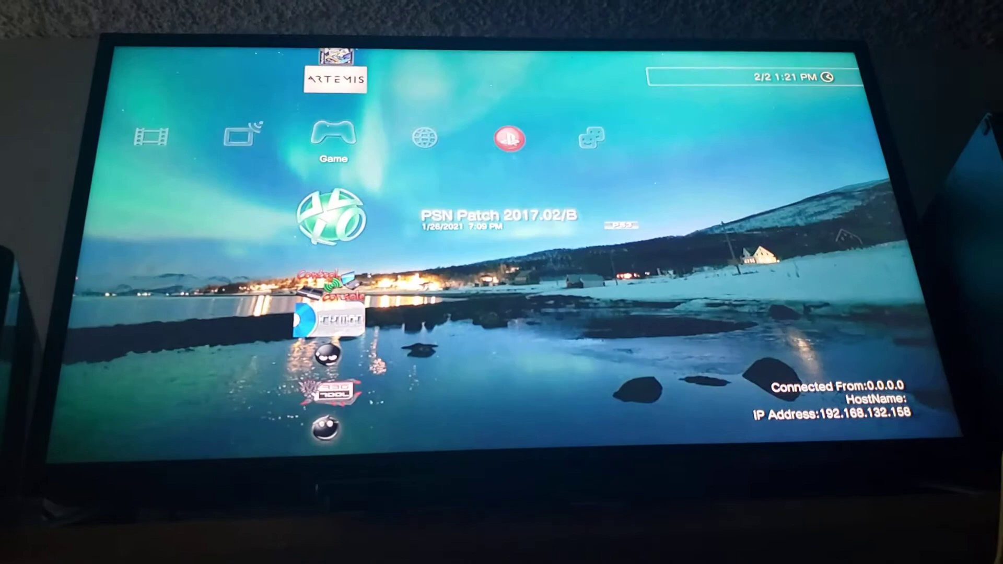
scroll(up, 3)
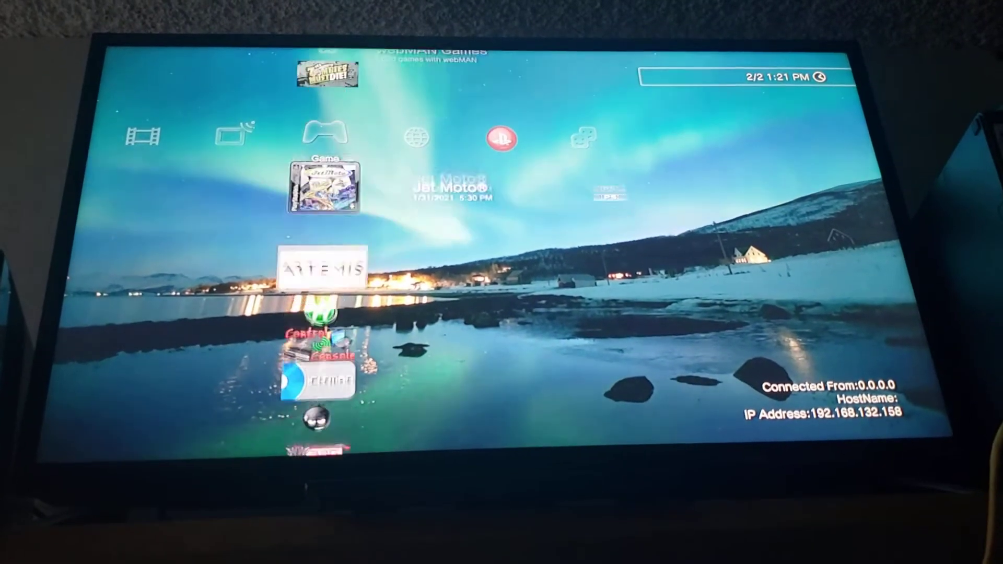
scroll(up, 3)
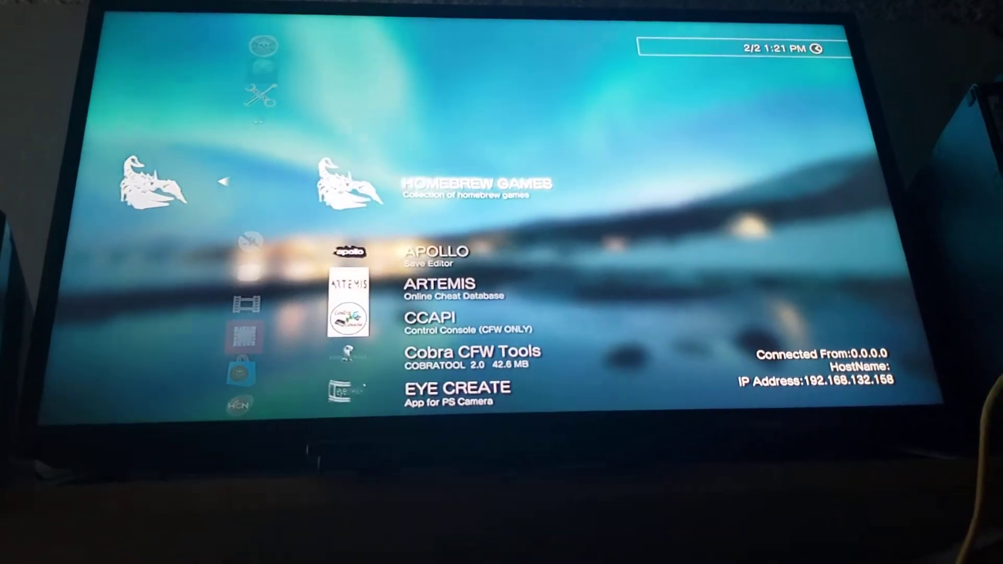
scroll(down, 3)
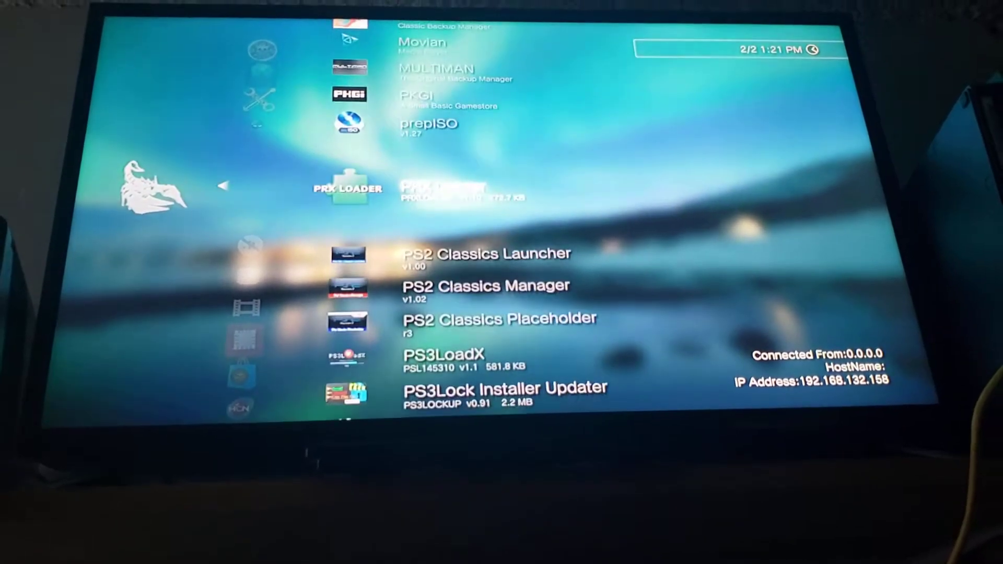
scroll(down, 3)
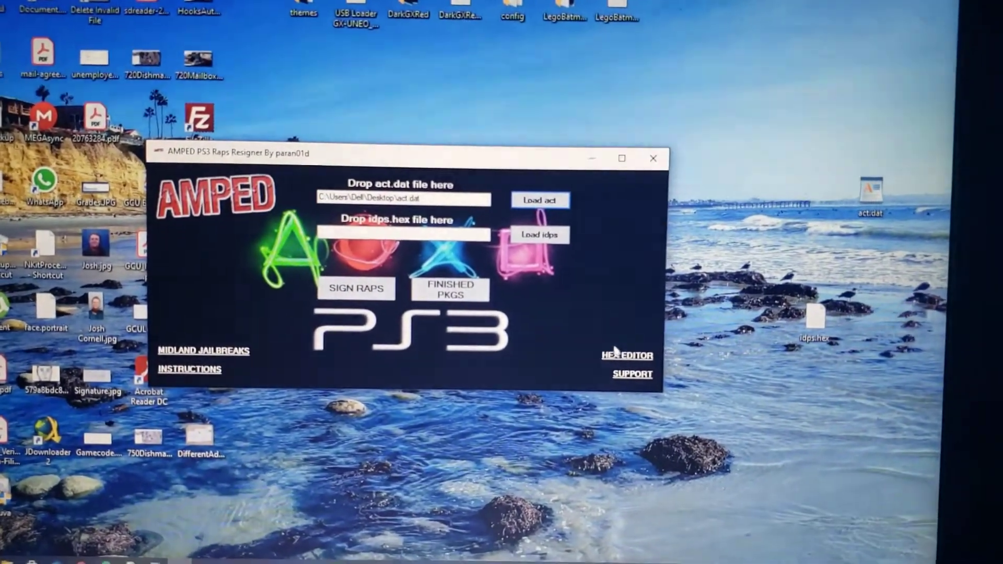
Step: Load the desktop act.dat file into the resigner's act.dat field
click(626, 355)
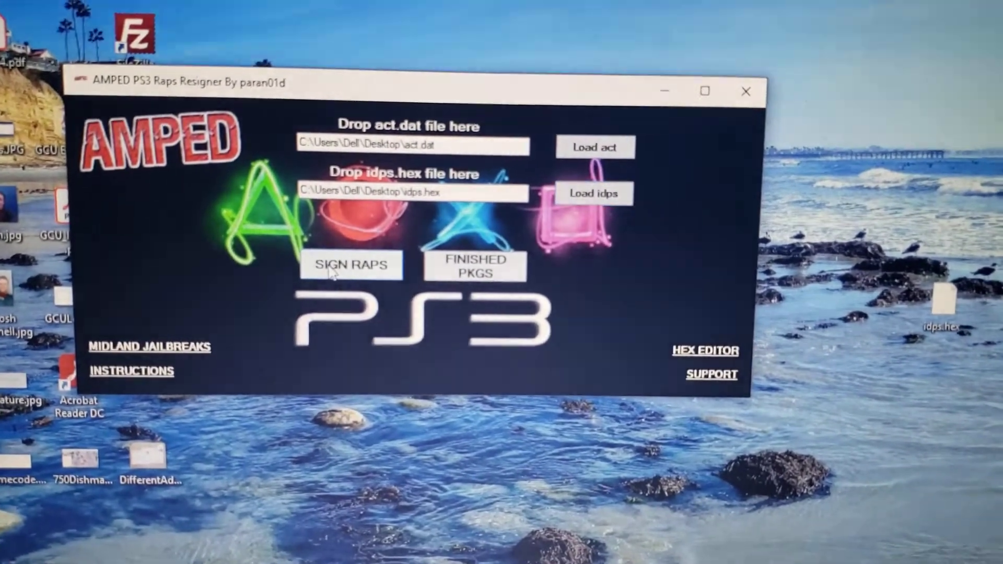
Step: Run the signing so Package 1's raps become signed .rif files with a signed act.dat
click(351, 264)
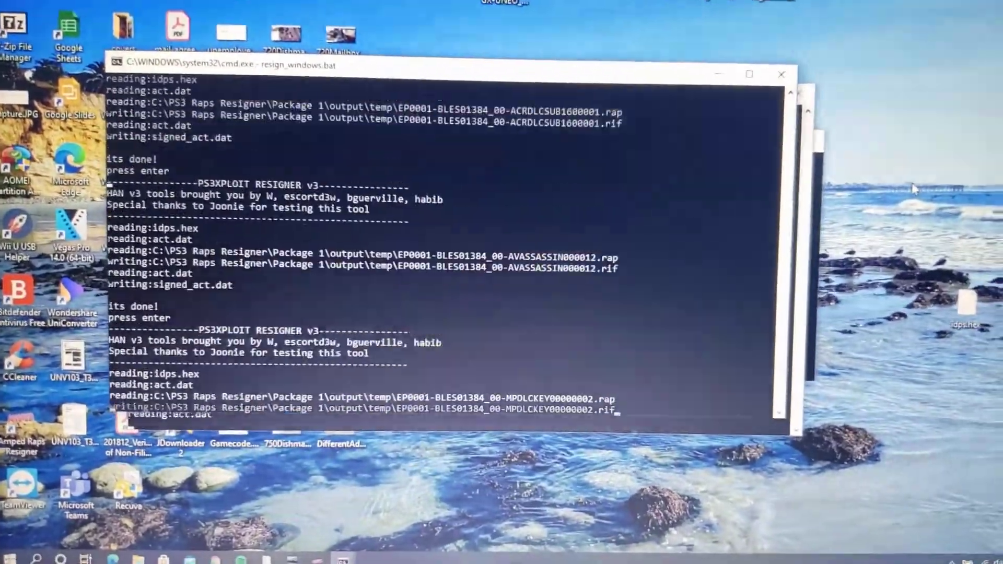
scroll(down, 3)
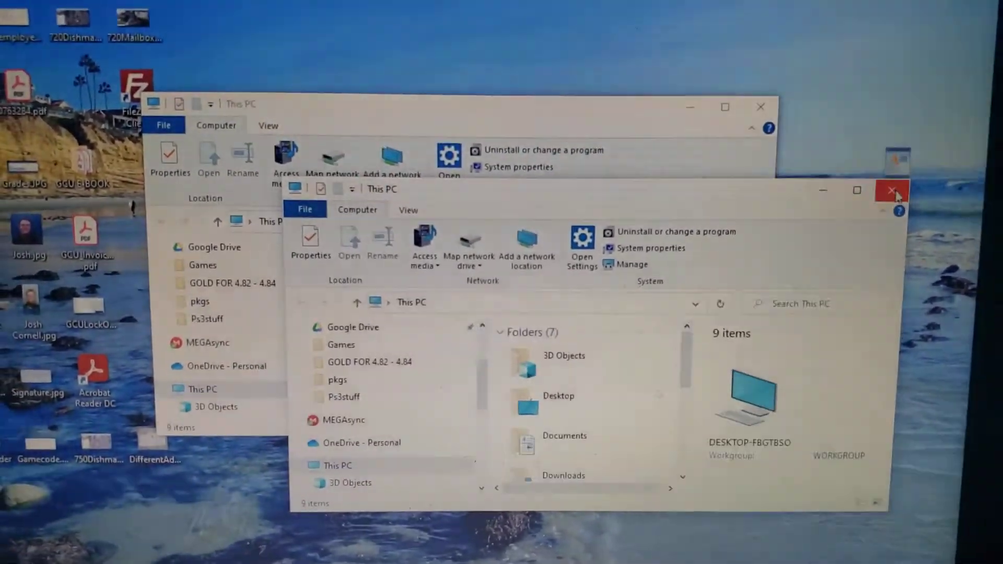
Step: Close the duplicate This PC window and open PS3 Raps Resigner on Local Disk (C:)
click(891, 190)
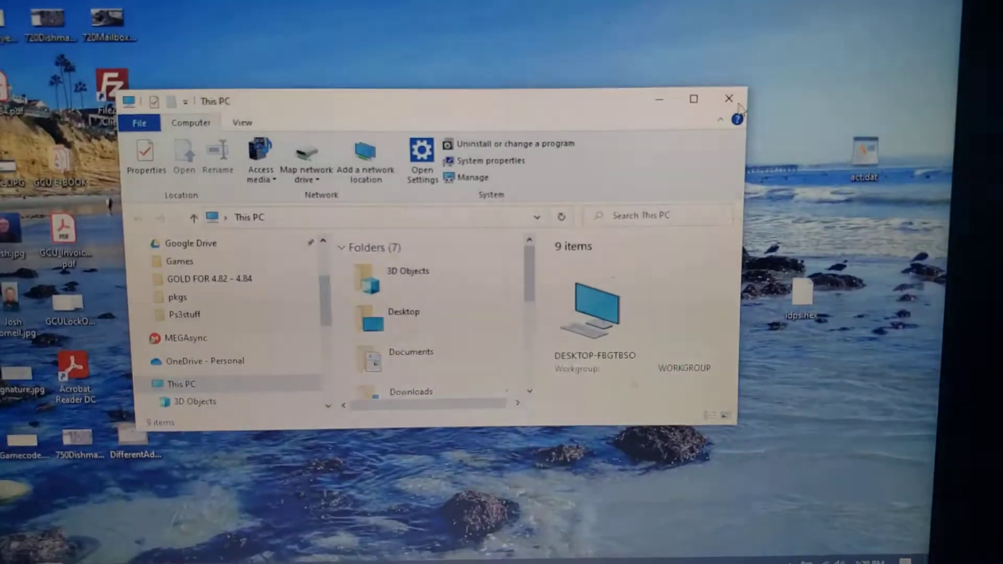
click(693, 100)
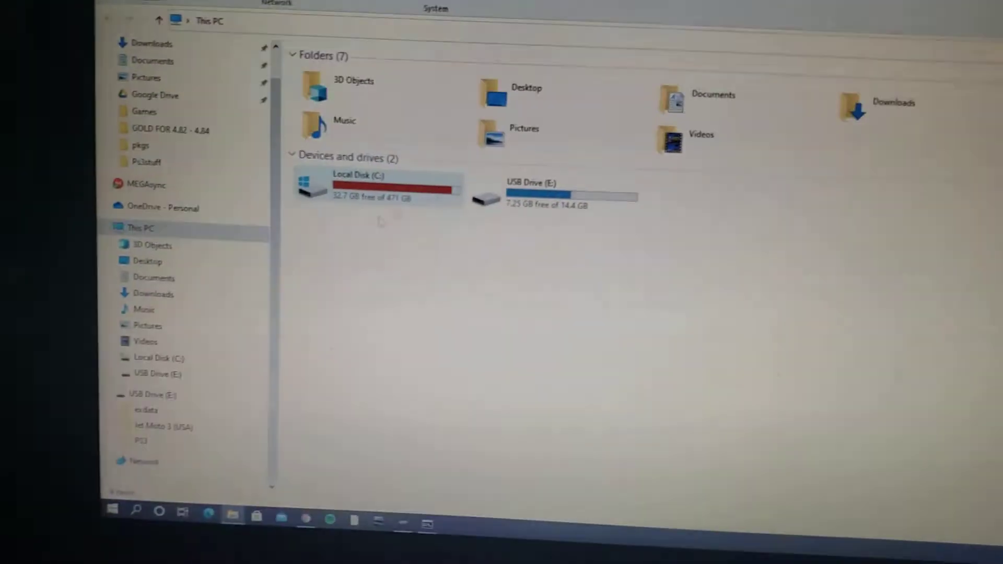
scroll(down, 3)
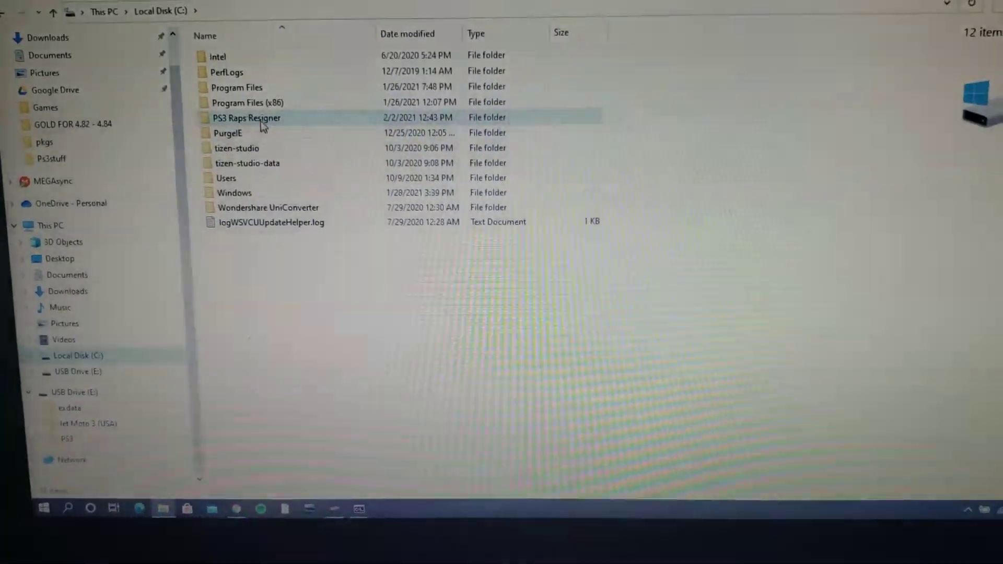
double_click(245, 118)
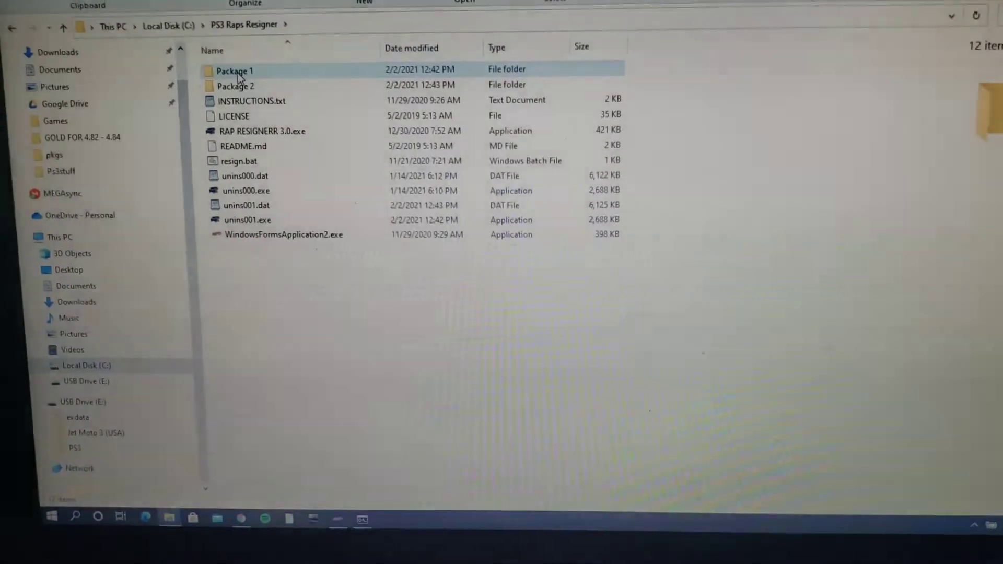
double_click(236, 71)
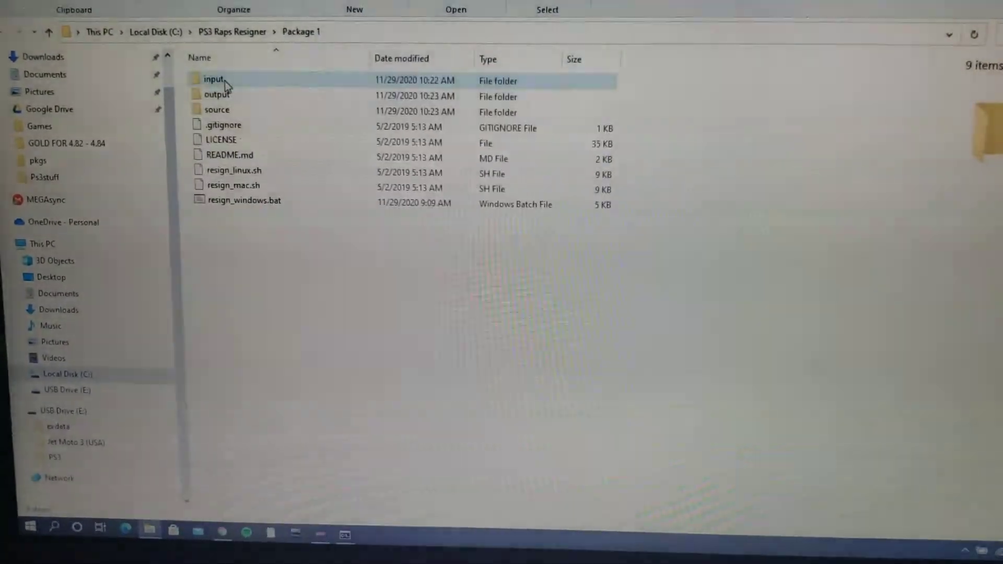
click(216, 112)
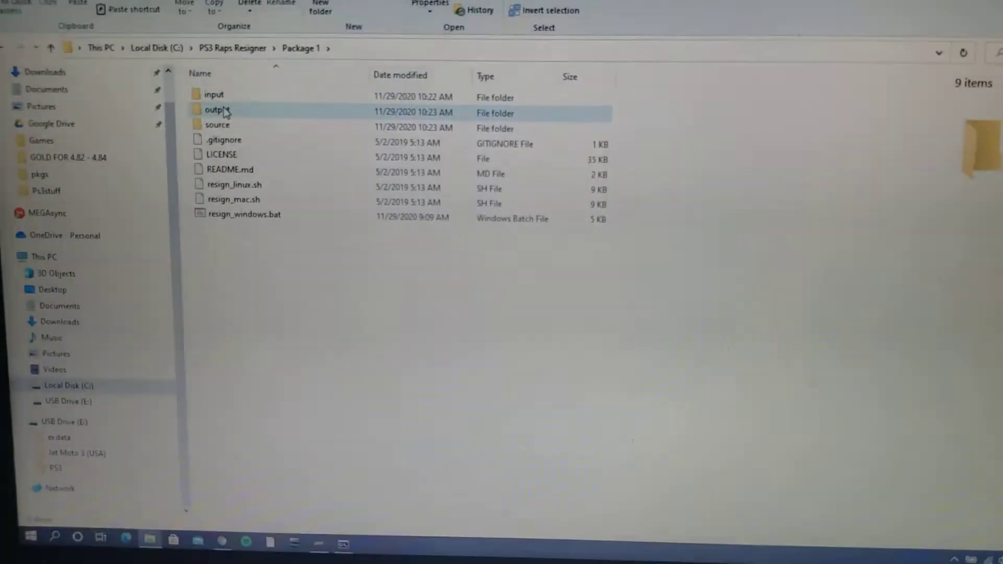
double_click(215, 110)
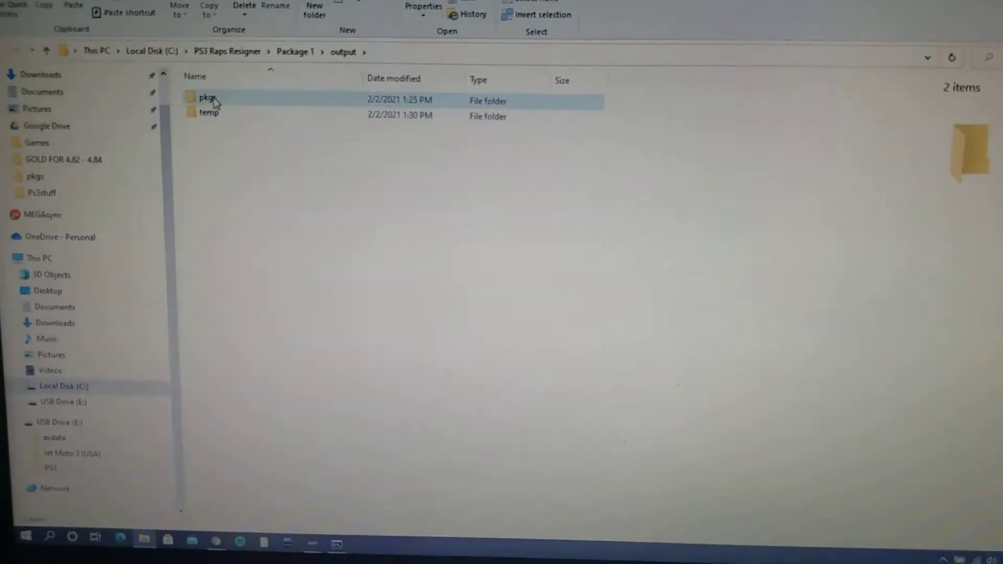
double_click(208, 101)
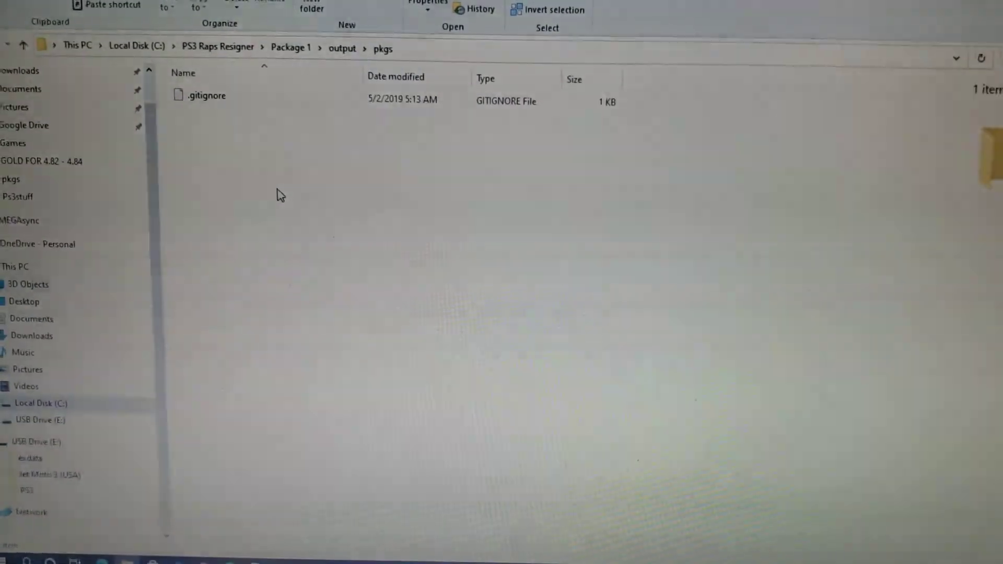
click(207, 95)
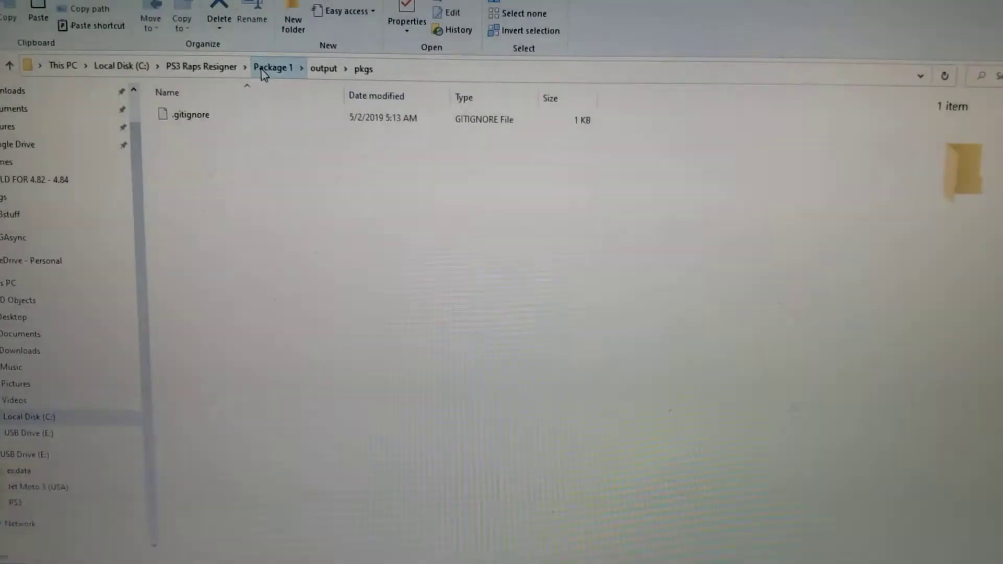
click(199, 68)
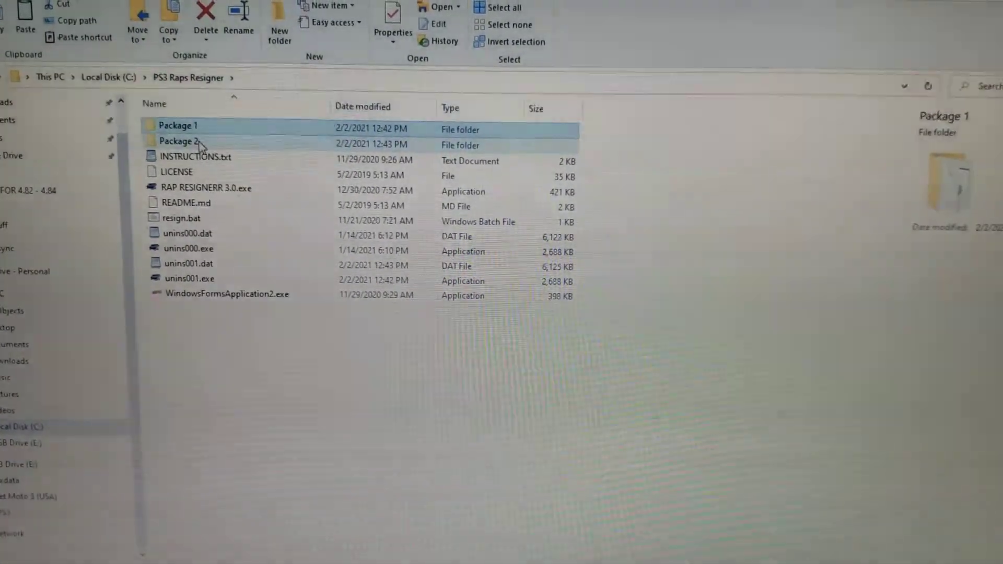
Step: Navigate into Package 2, then output, then its pkgs folder
double_click(181, 141)
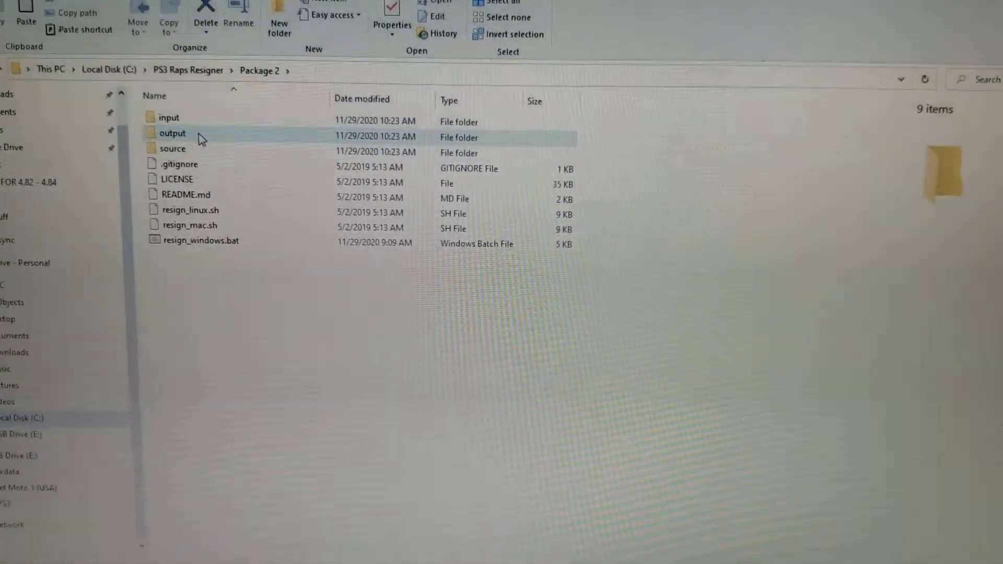
double_click(173, 133)
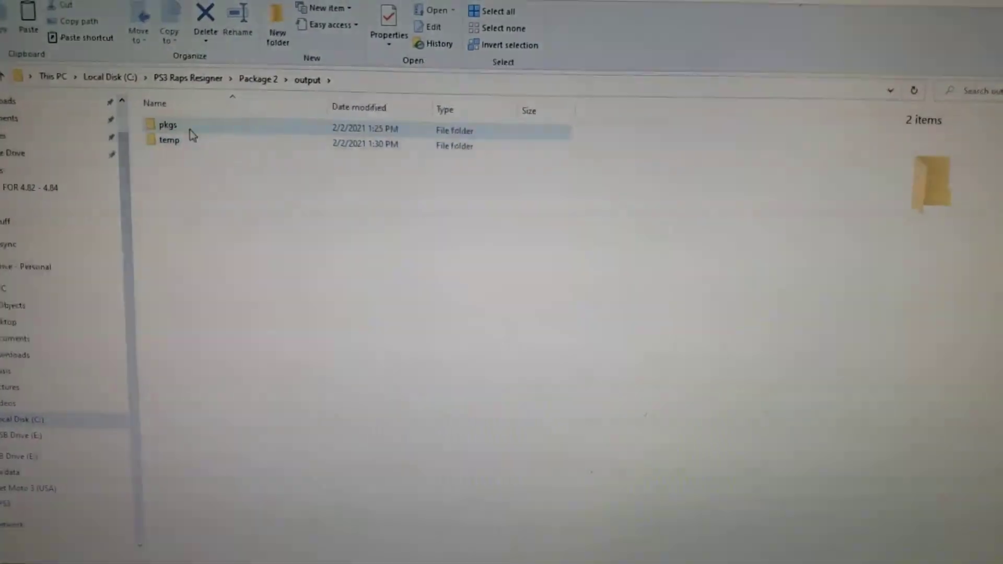
double_click(167, 124)
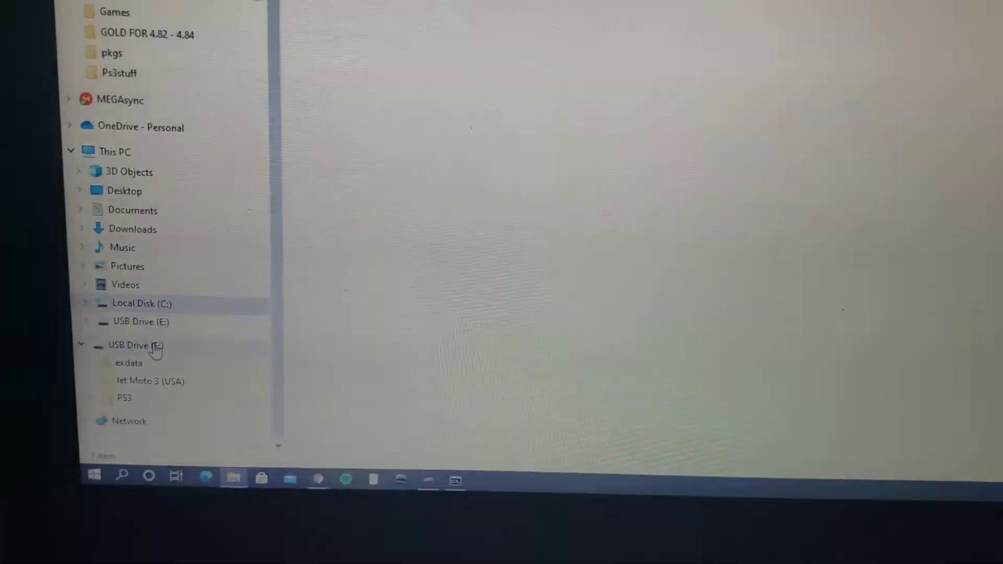
Step: Bring up the context actions for USB Drive (E:) in the navigation pane
right_click(135, 346)
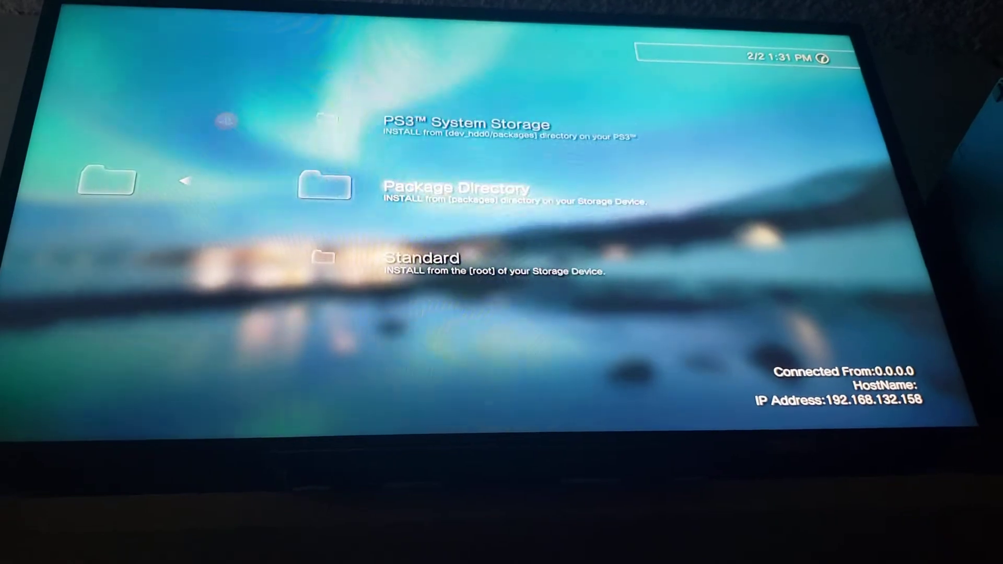
Step: Choose the Standard source to list packages at the storage device root
click(456, 188)
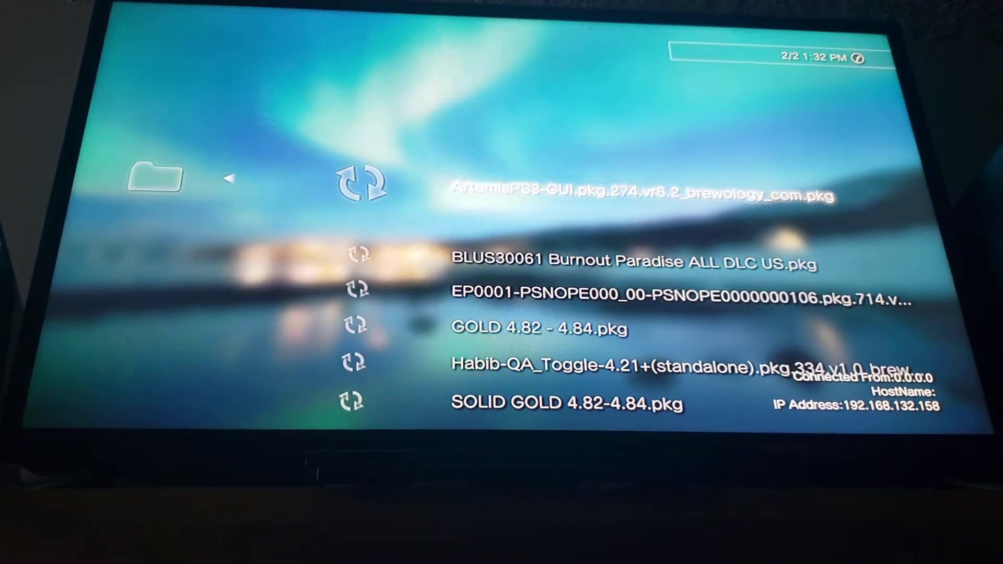
Step: Locate Set_1.pkg_signed.pkg in the package list and start installing it
scroll(down, 3)
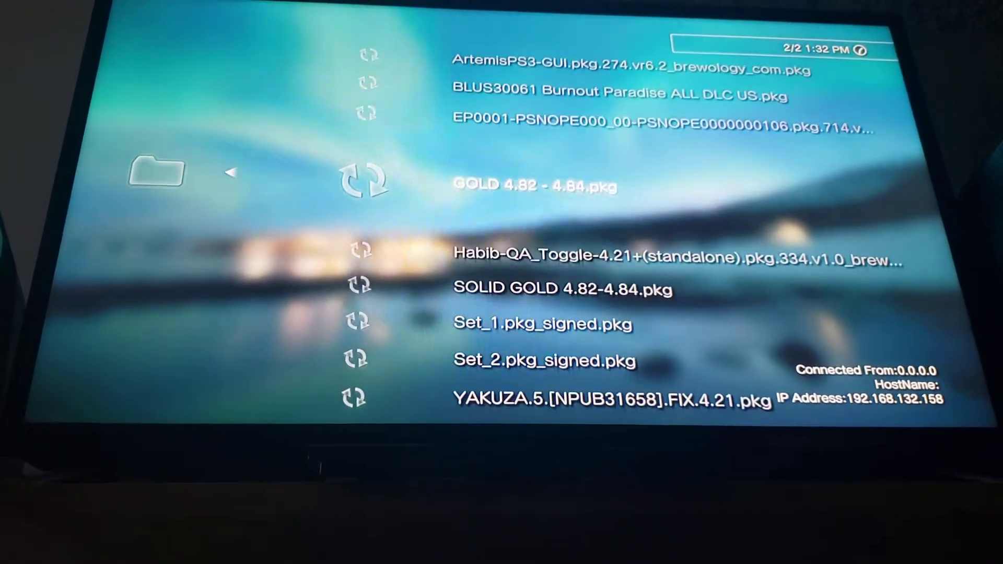
scroll(down, 3)
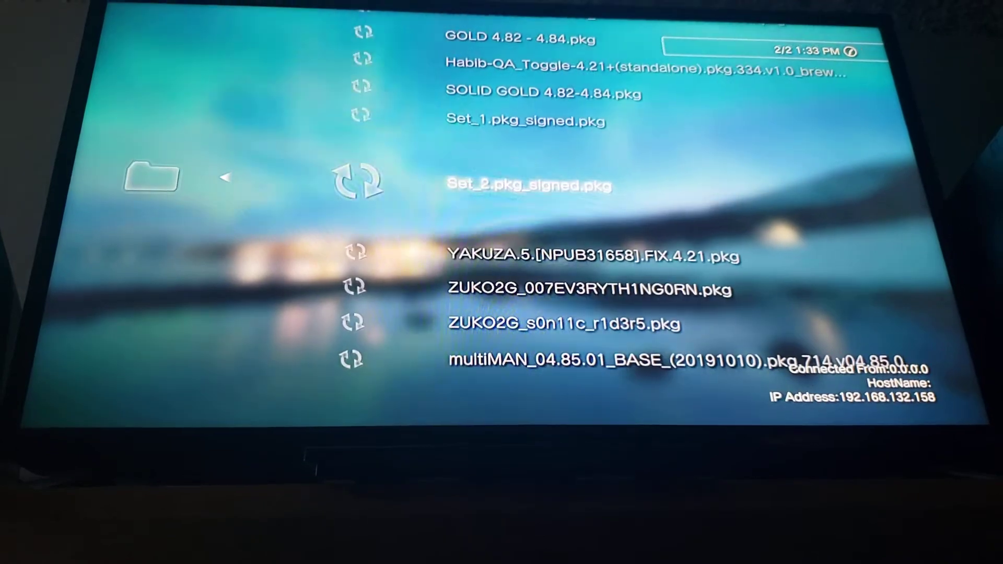
scroll(up, 3)
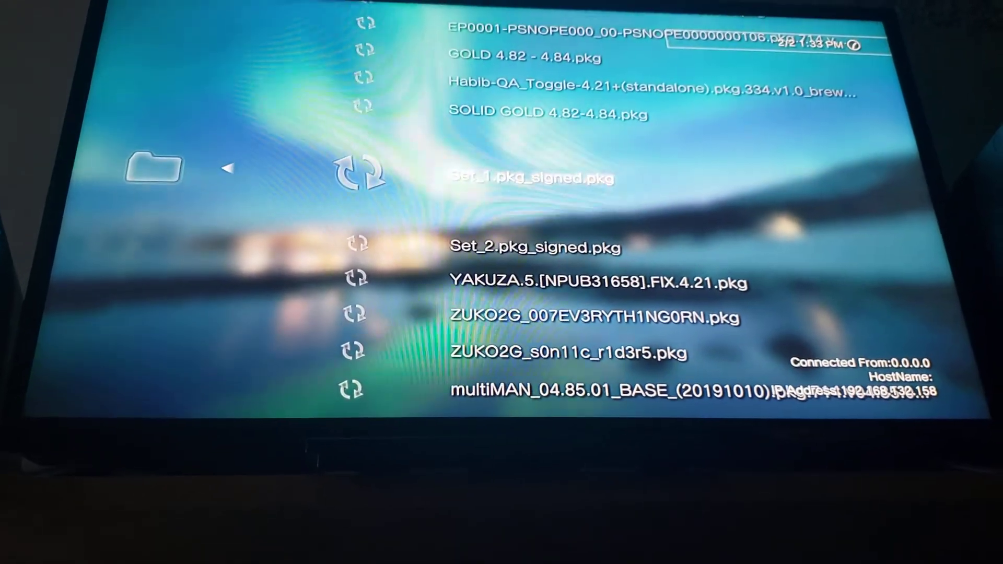
click(530, 178)
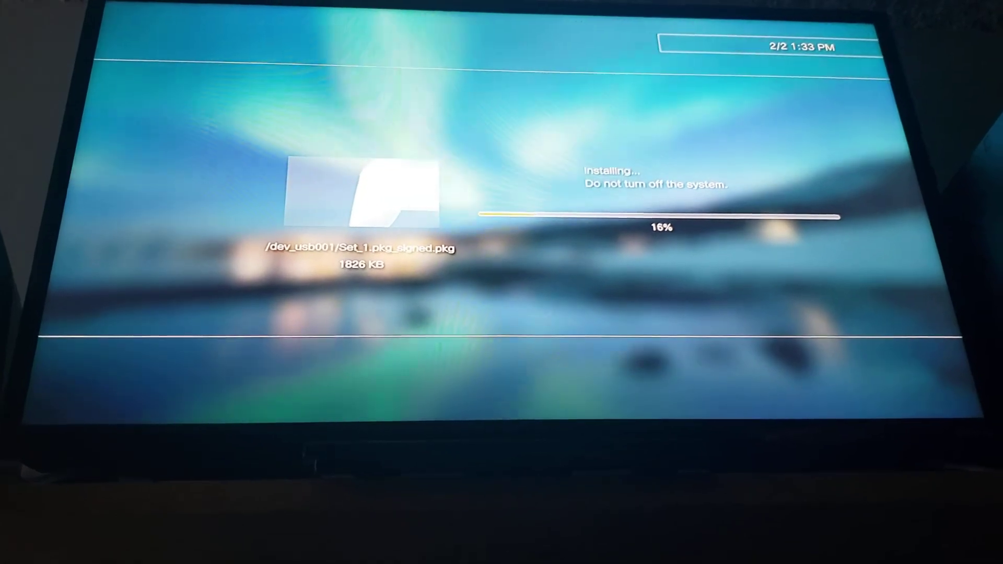